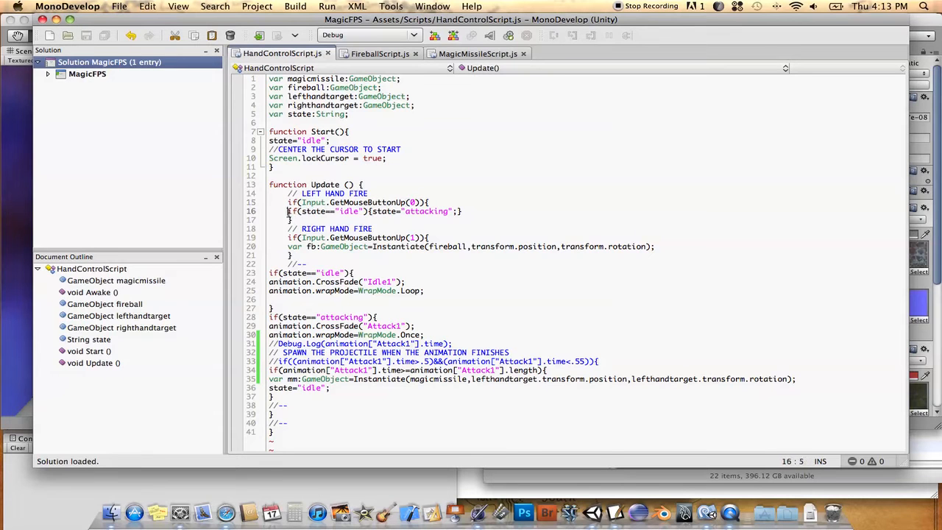
Highlight the attacking state, Attack1 animation name and magic missile spawn call in HandControlScript.js
left_click_drag(287, 212, 366, 212)
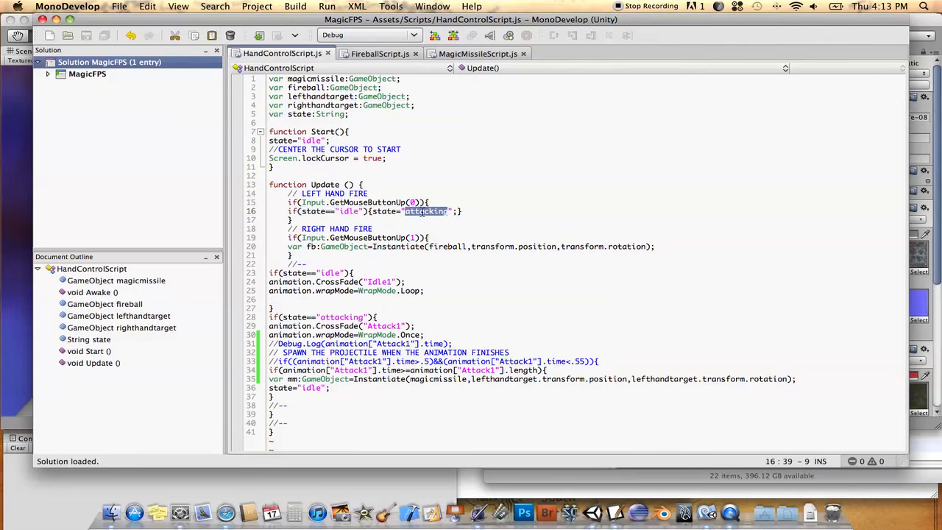
left_click(384, 317)
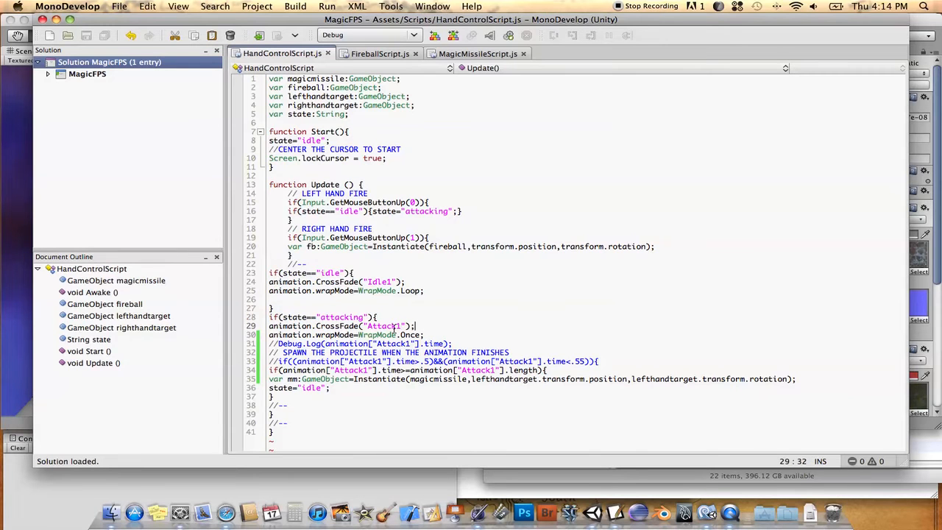
double_click(382, 325)
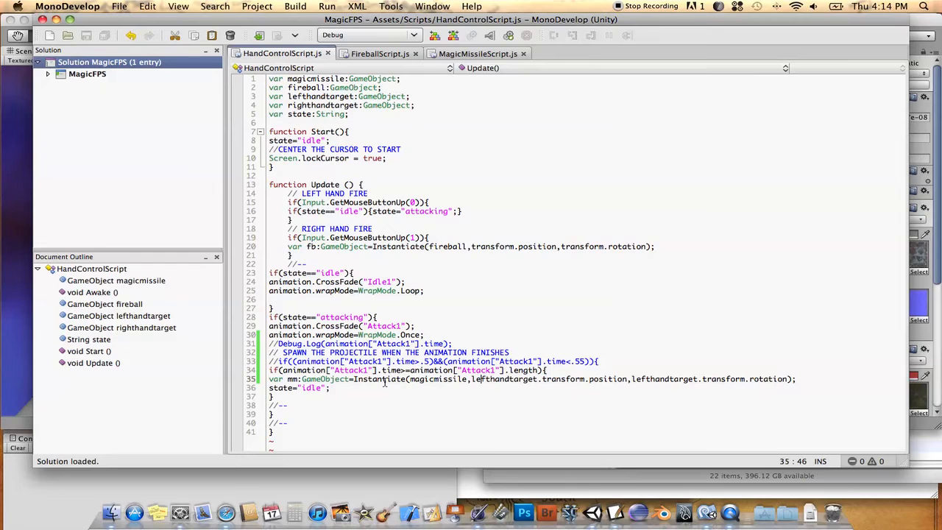
double_click(379, 379)
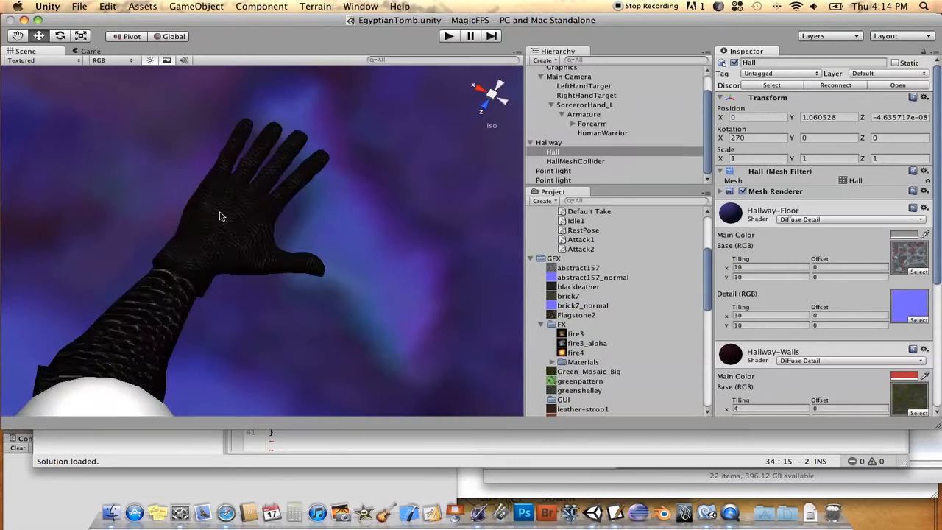
left_click(585, 105)
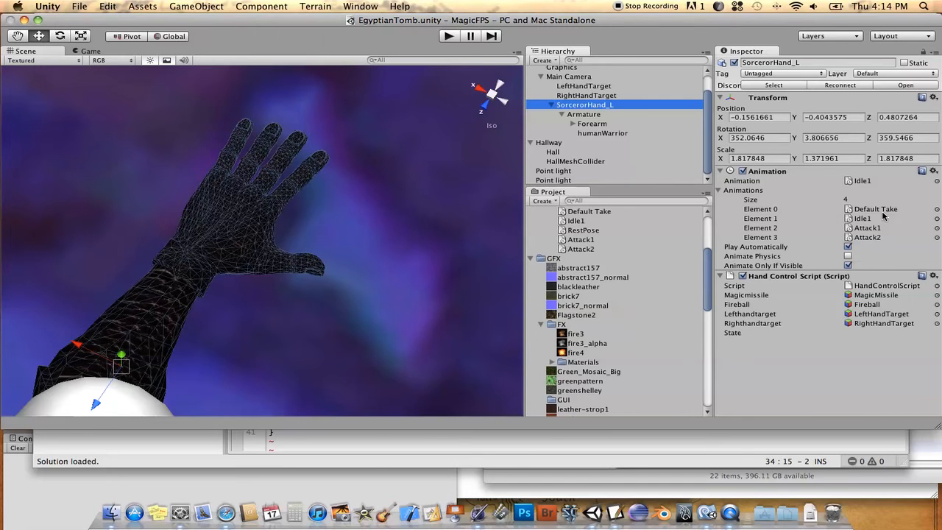
mouse_move(881, 212)
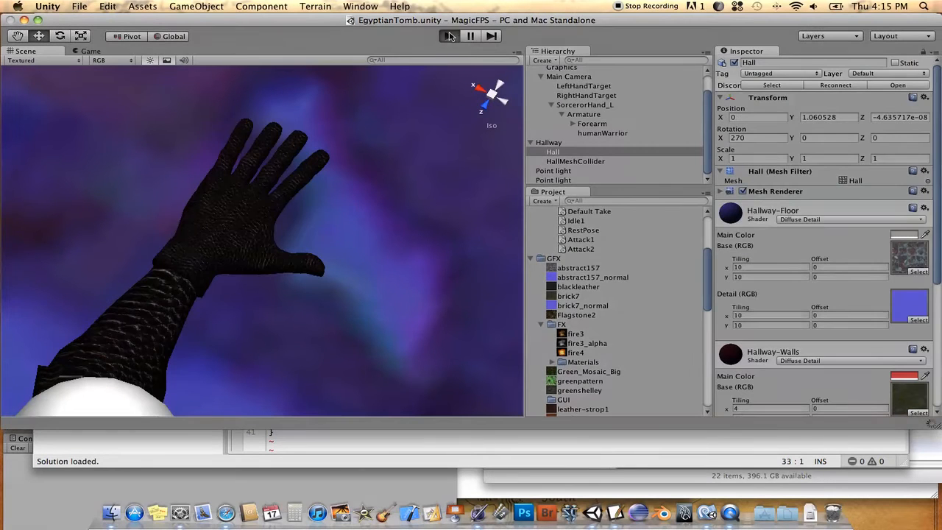
left_click(449, 35)
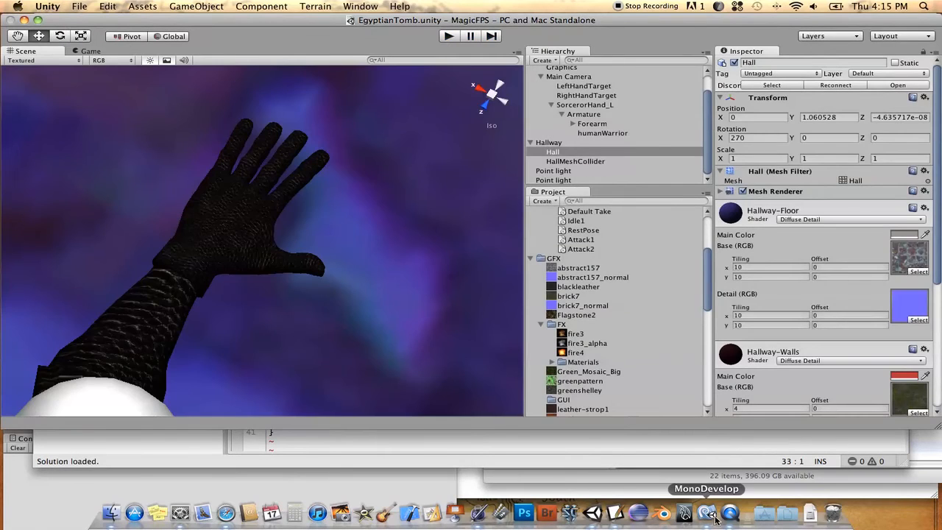
Return to HandControlScript in MonoDevelop to edit the missile spawn timing
left_click(705, 513)
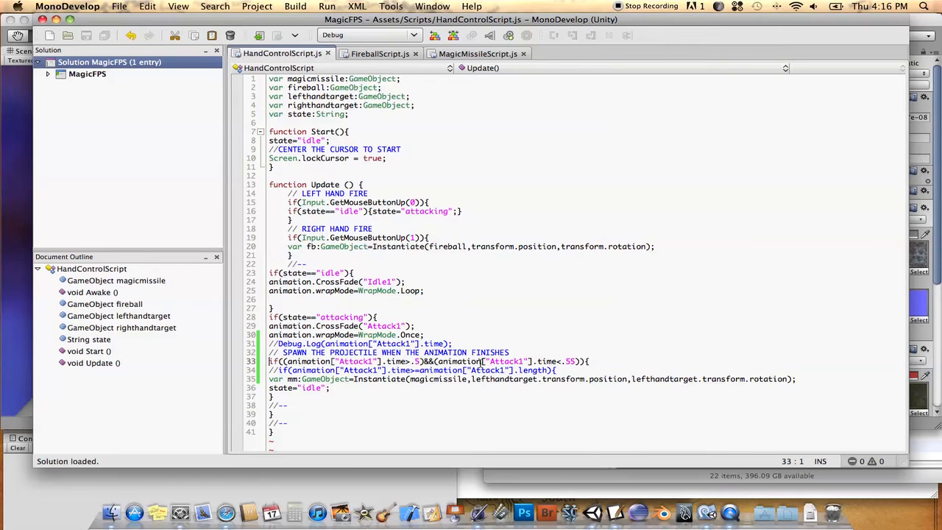
mouse_move(421, 382)
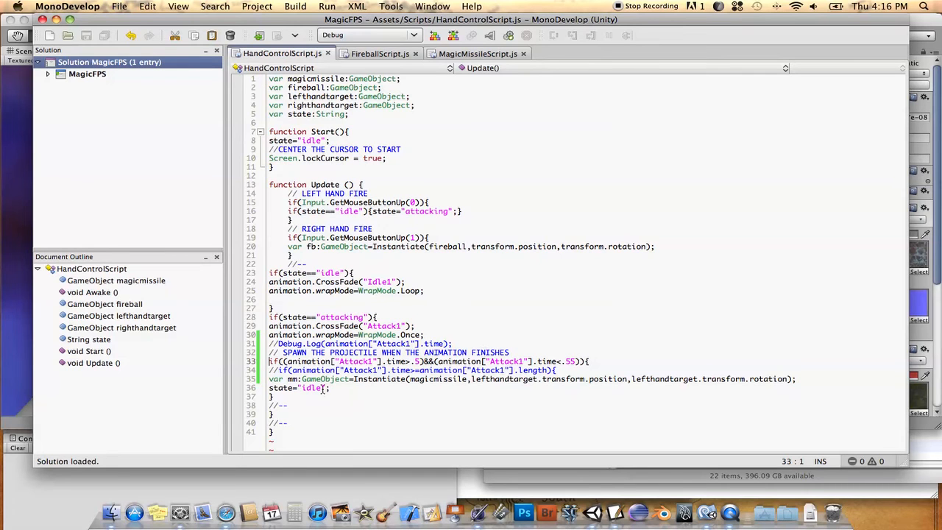
mouse_move(322, 389)
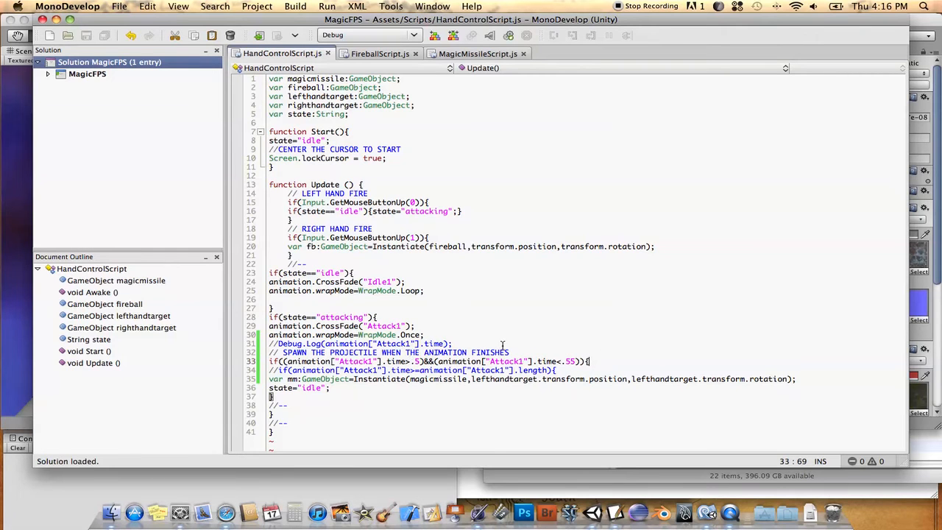
mouse_move(591, 363)
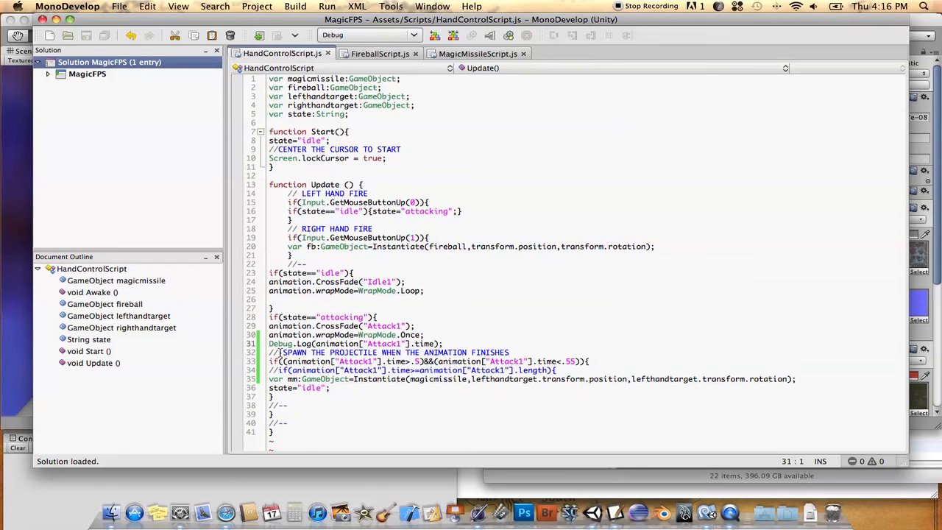
Bring up the Unity Console to watch the logged Attack1 times
double_click(289, 344)
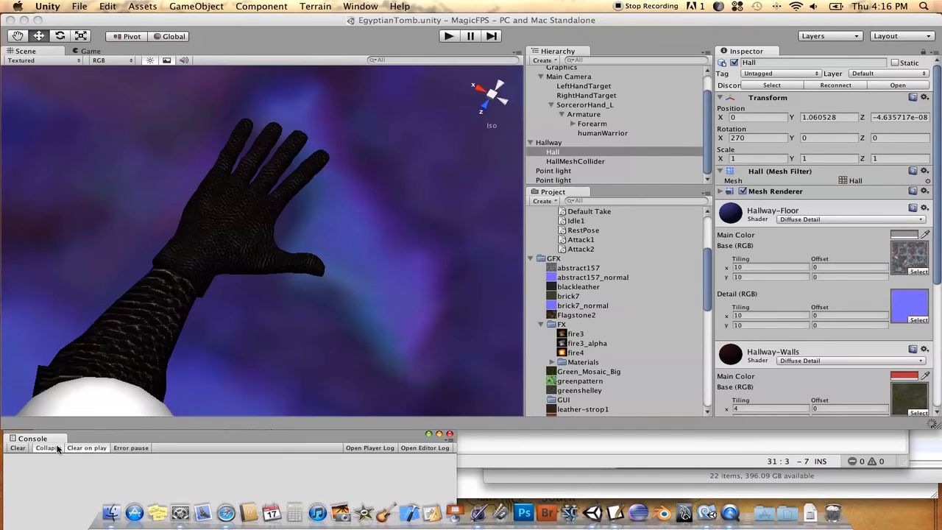
mouse_move(68, 398)
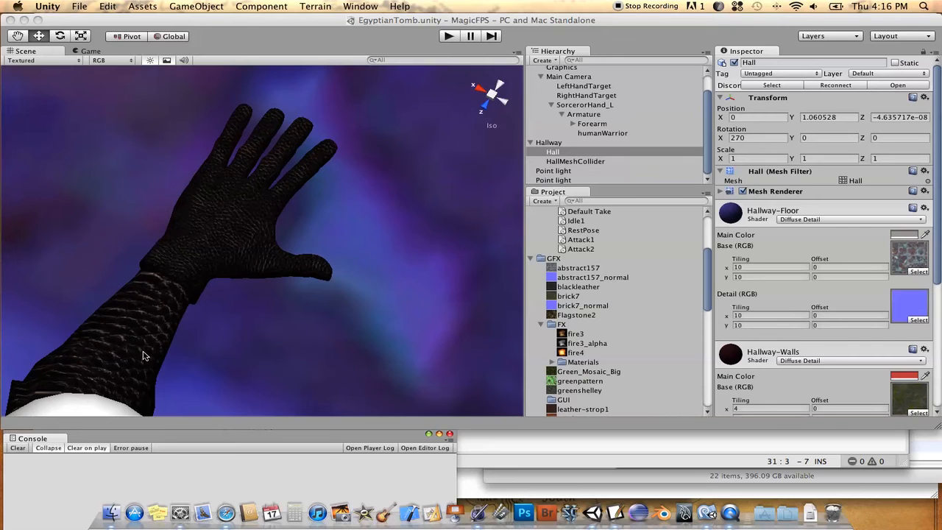
mouse_move(378, 151)
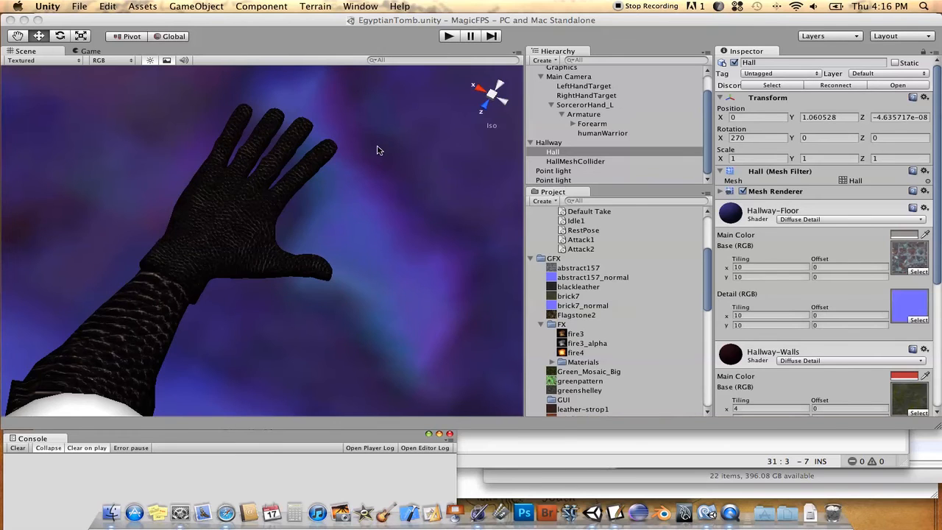
mouse_move(315, 236)
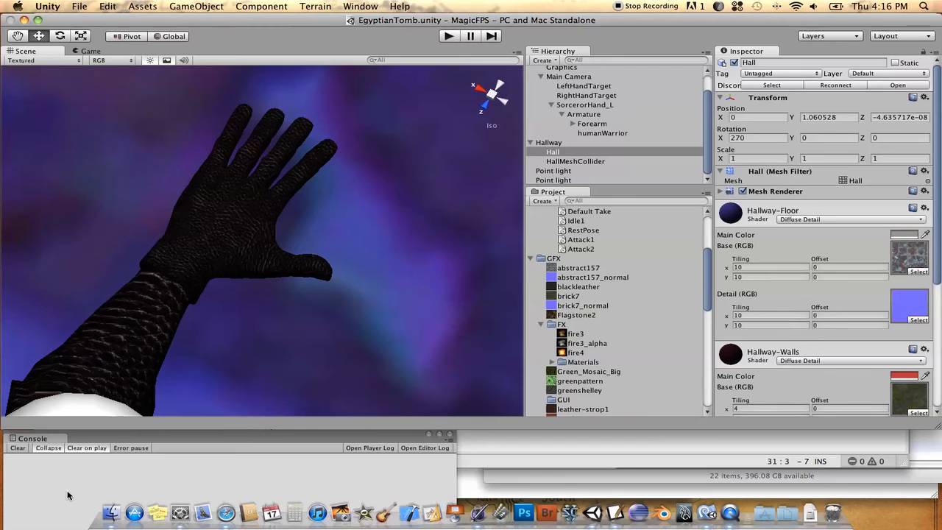
mouse_move(394, 122)
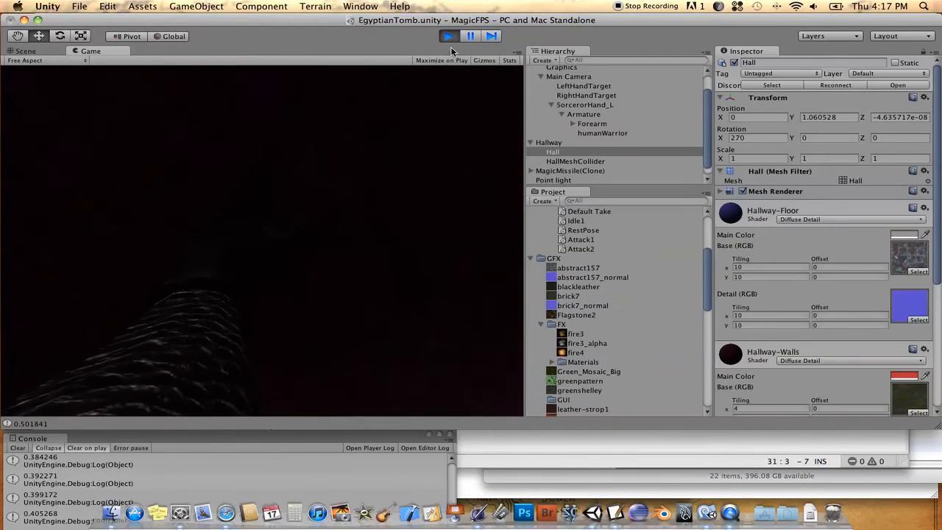
Stop play mode and review the logged Attack1 times in the Console, such as 0.399172
left_click(25, 51)
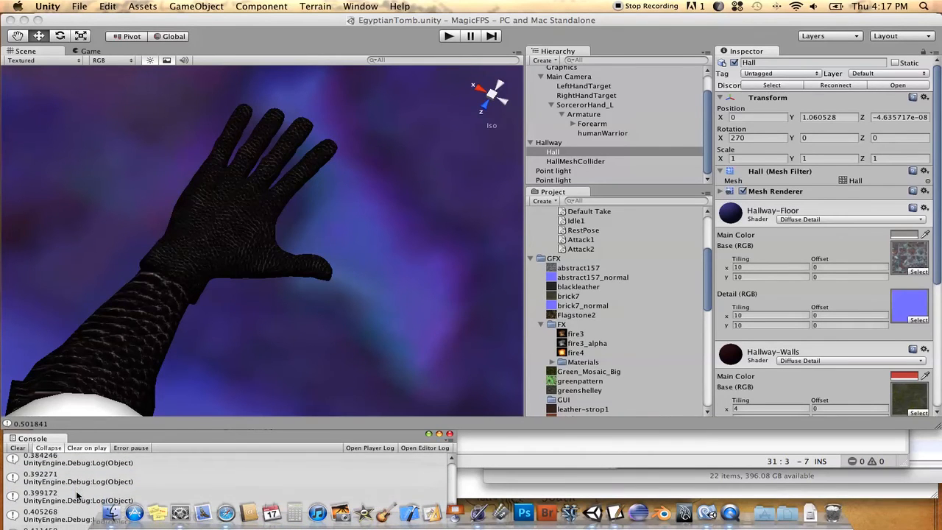
left_click(73, 462)
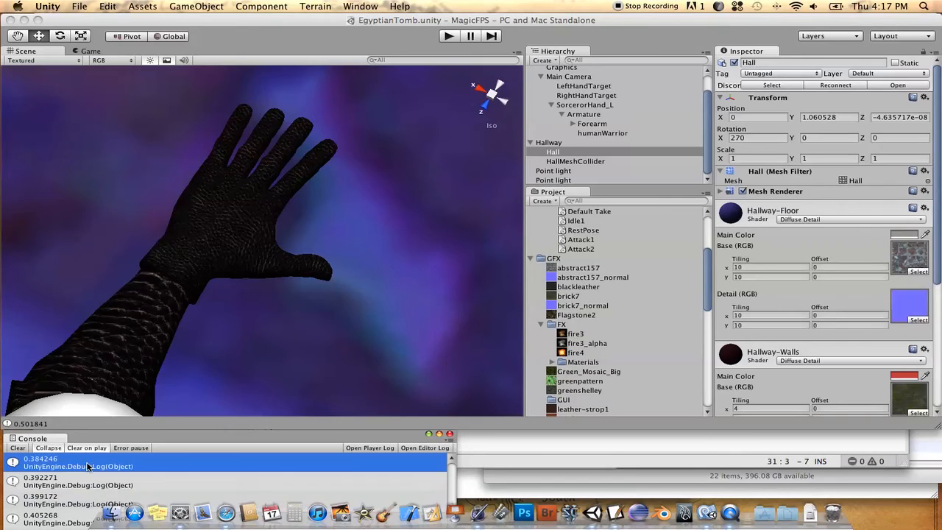
left_click(66, 499)
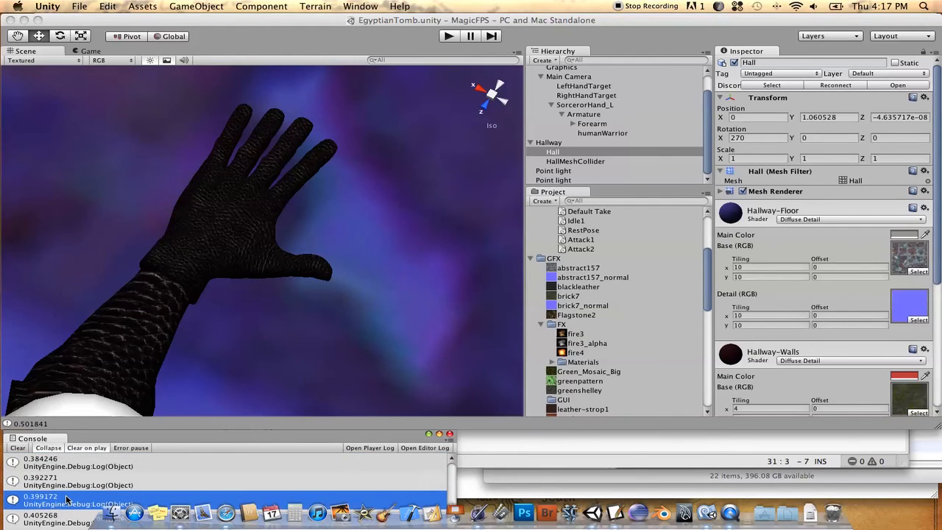
left_click(77, 462)
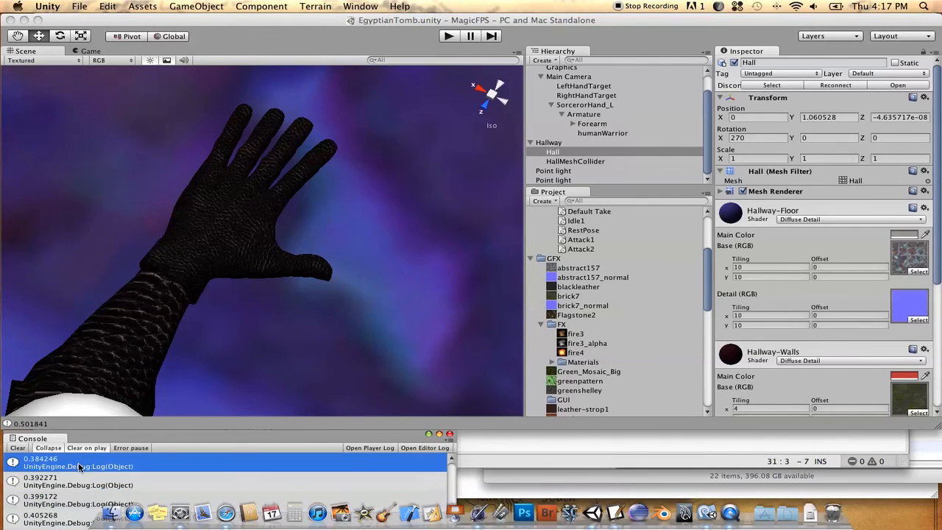
left_click(74, 480)
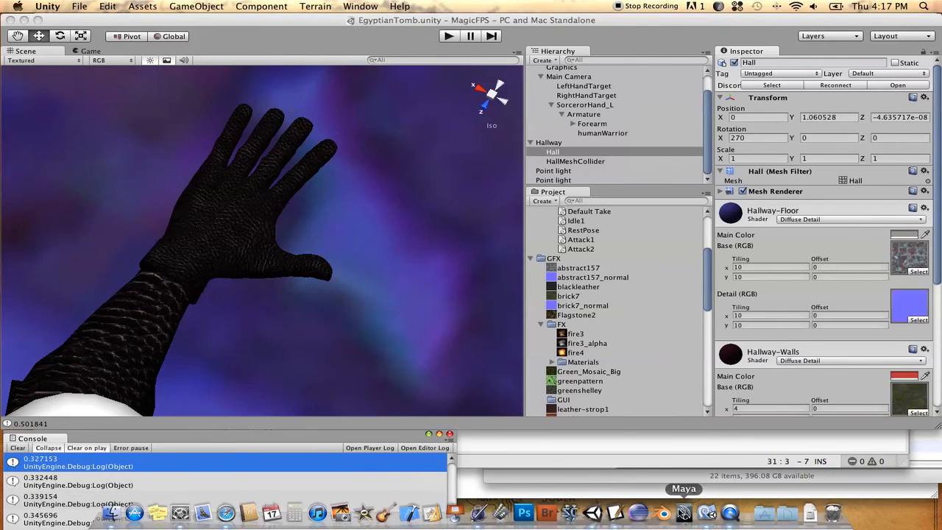
left_click(684, 513)
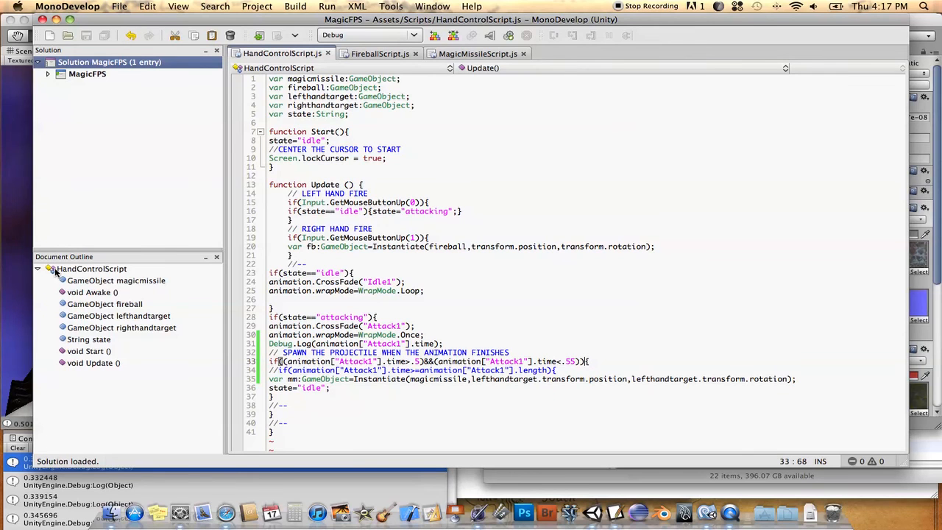
mouse_move(181, 232)
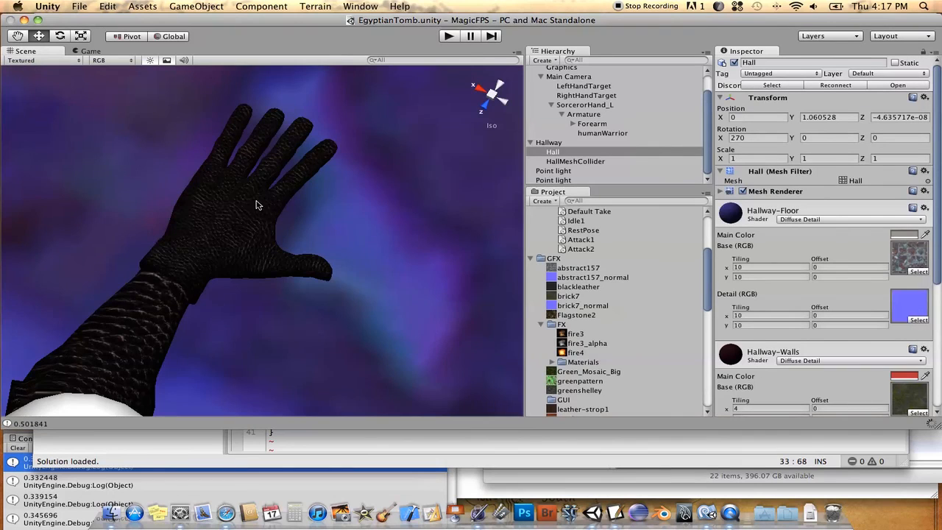
mouse_move(278, 42)
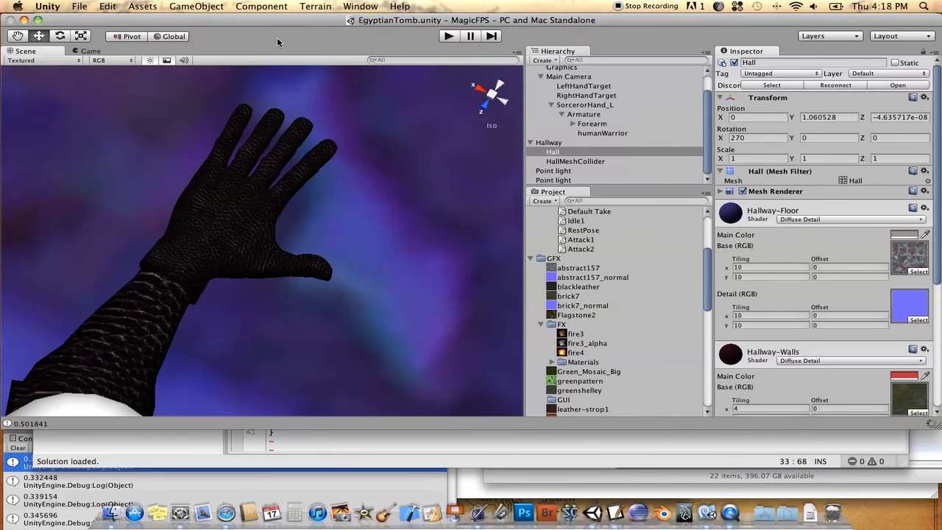
mouse_move(289, 46)
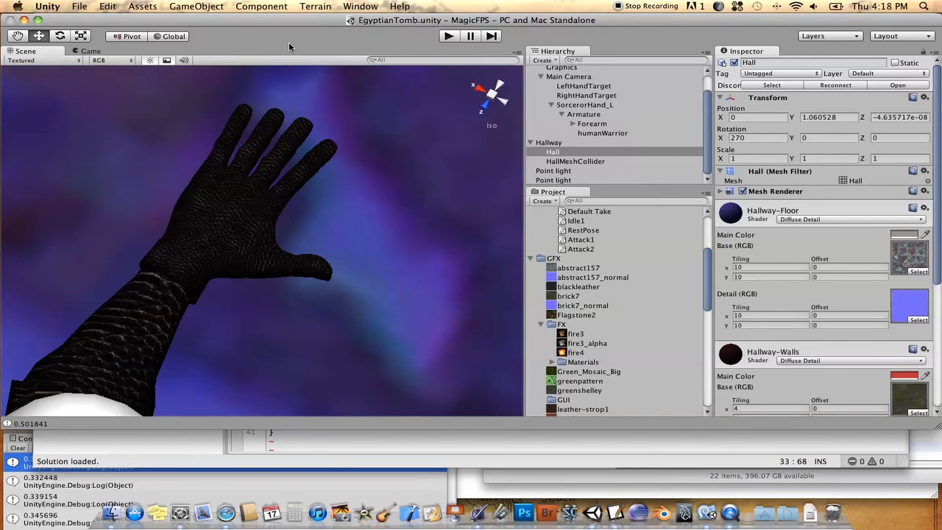
mouse_move(361, 156)
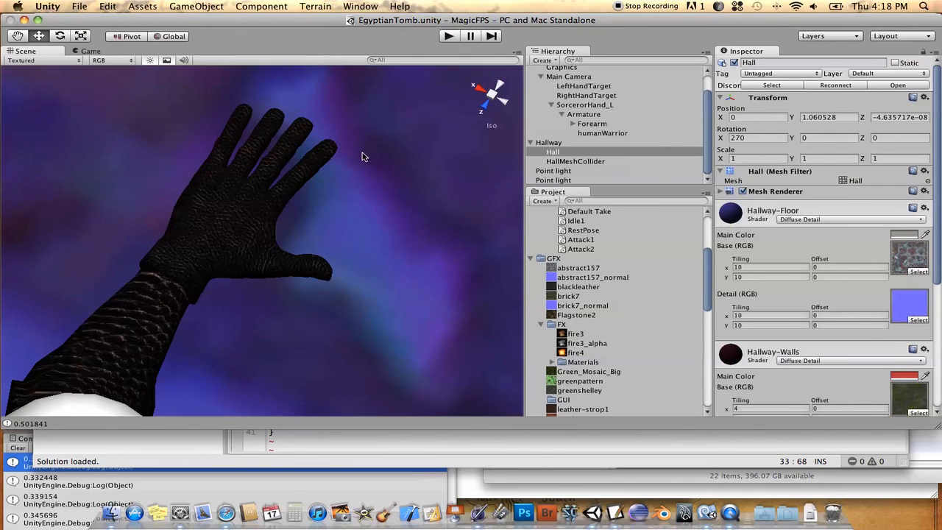
mouse_move(285, 228)
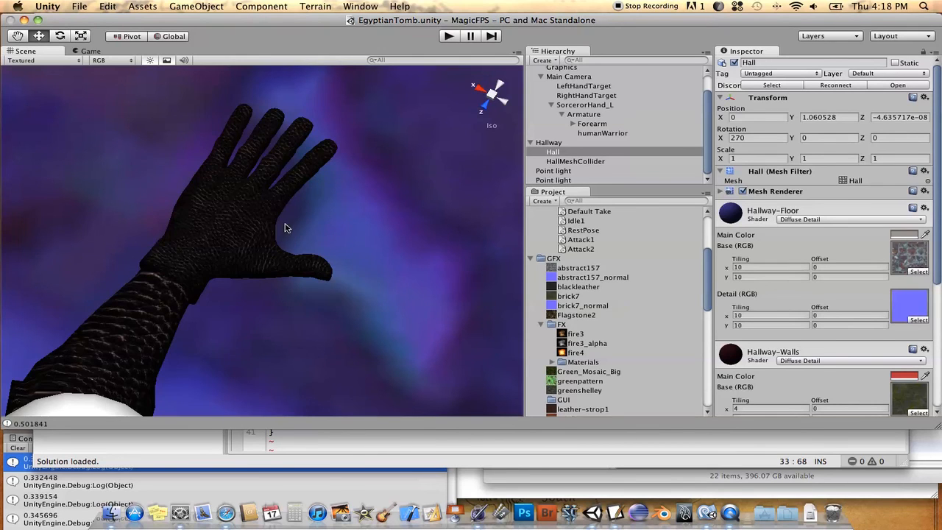